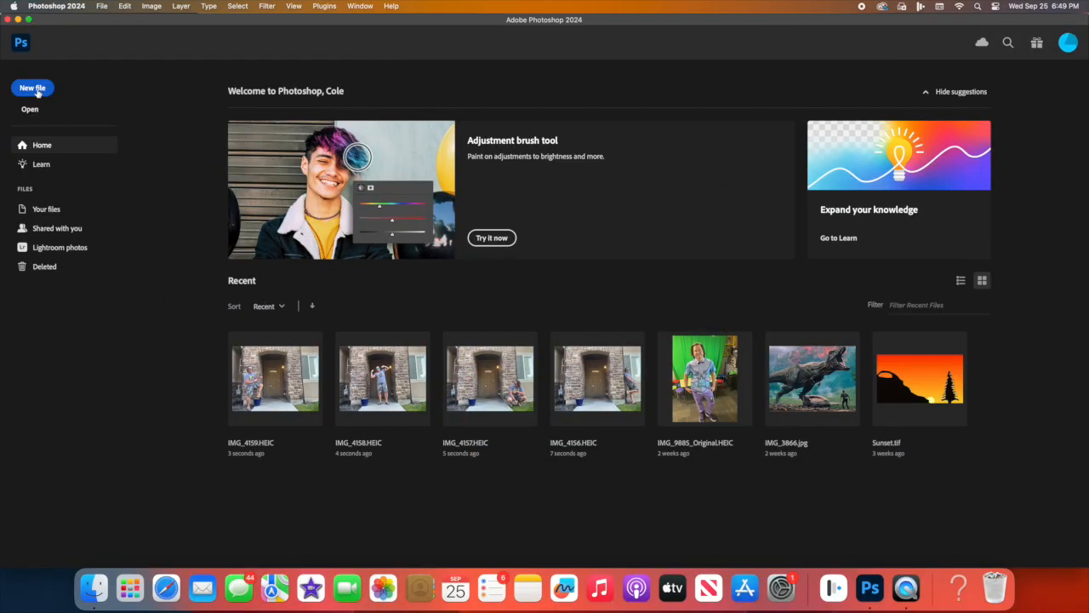
Start a new blank document from the home screen.
{"action": "left_click", "coordinate": [31, 88]}
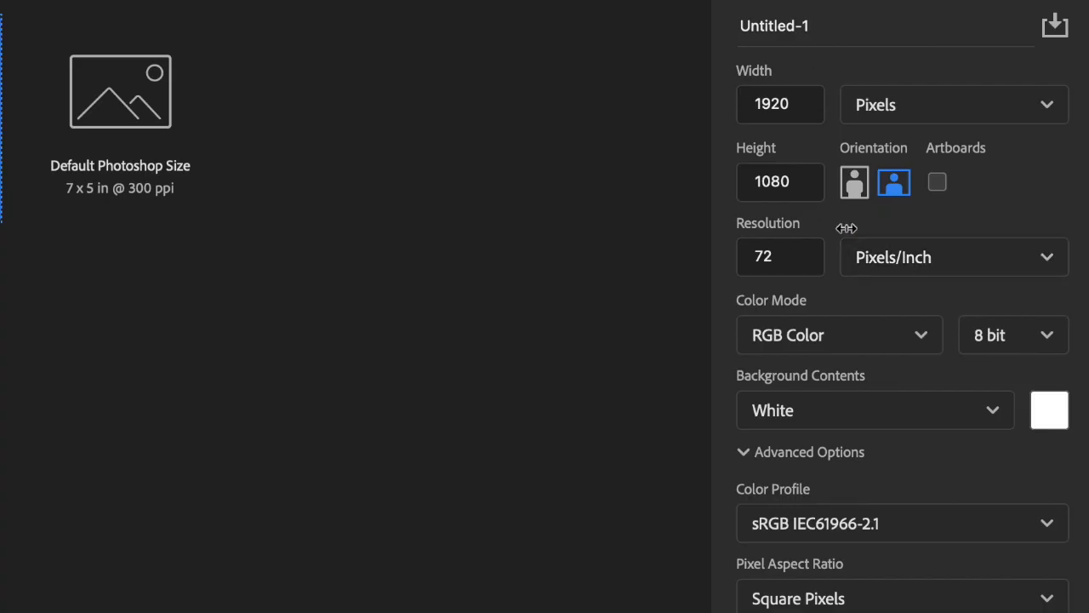
{"action": "mouse_move", "coordinate": [888, 153]}
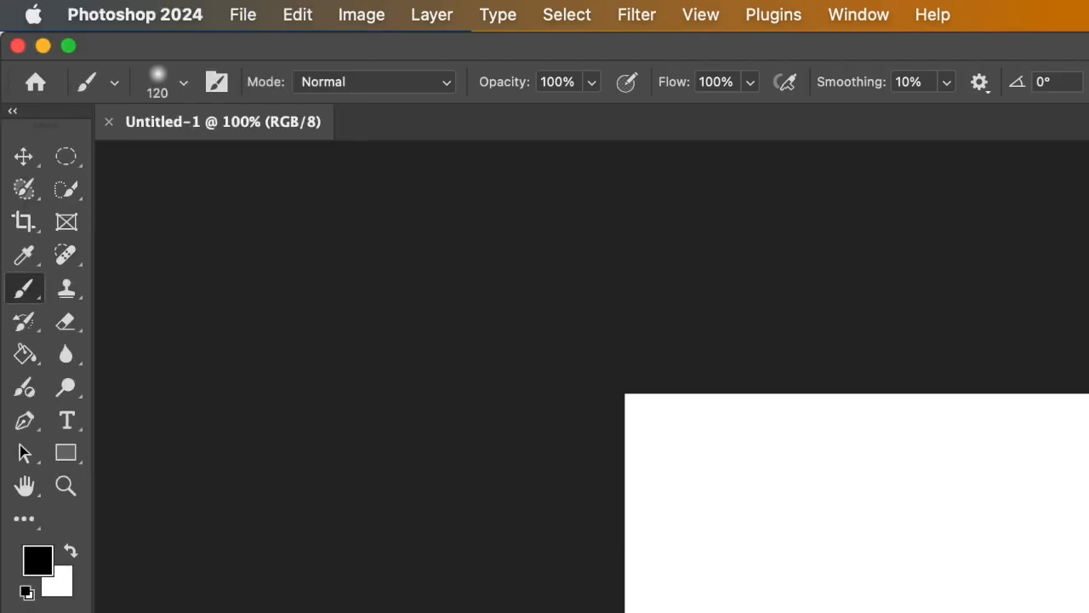
{"action": "mouse_move", "coordinate": [322, 68]}
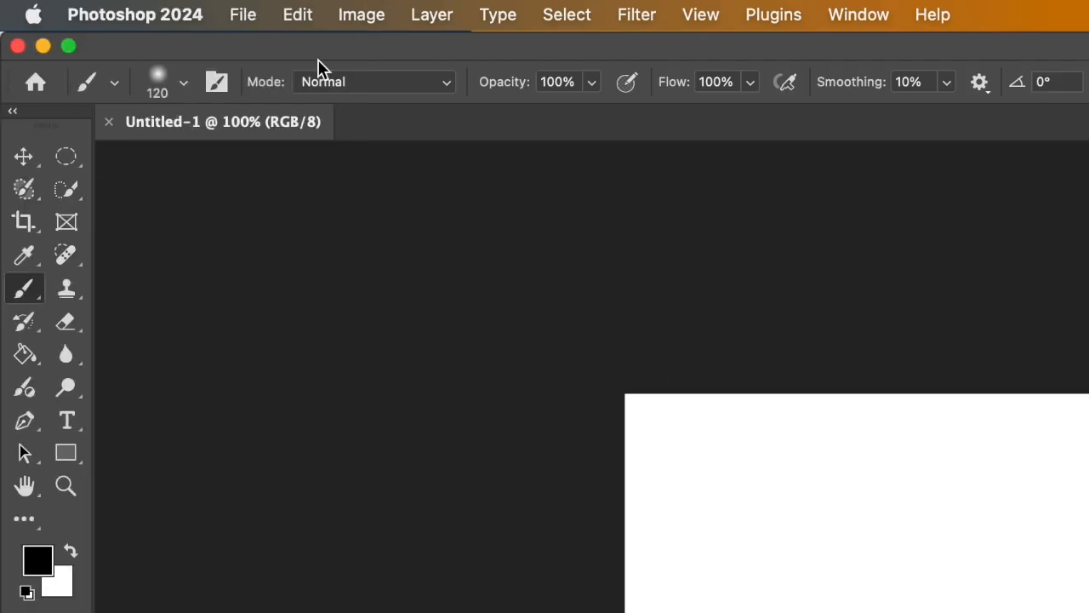
Open the doorway photo IMG_4156.HEIC from Downloads.
{"action": "left_click", "coordinate": [242, 14]}
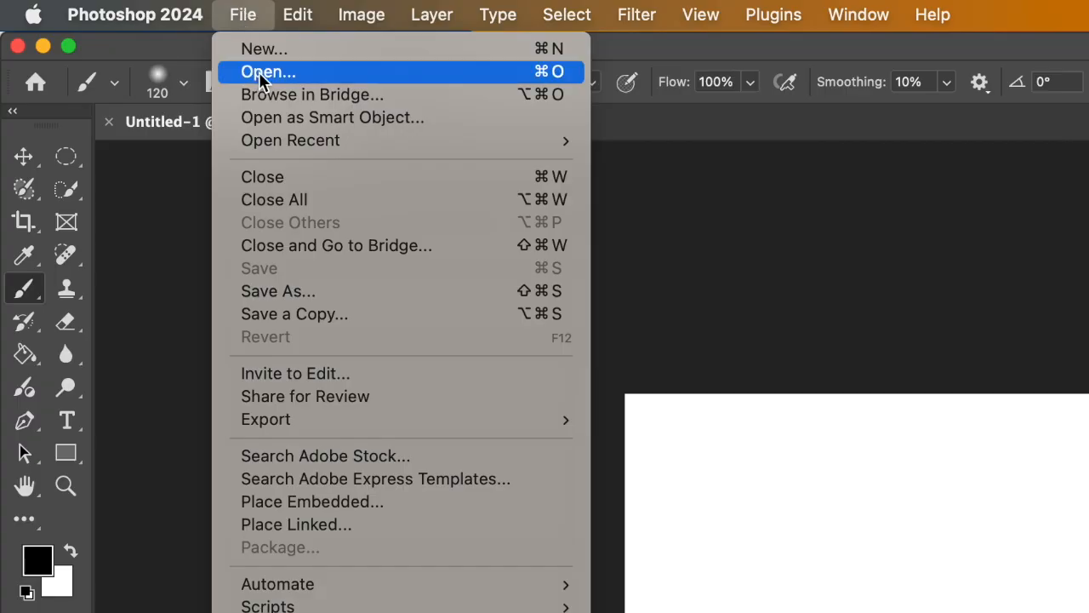
{"action": "left_click", "coordinate": [269, 71]}
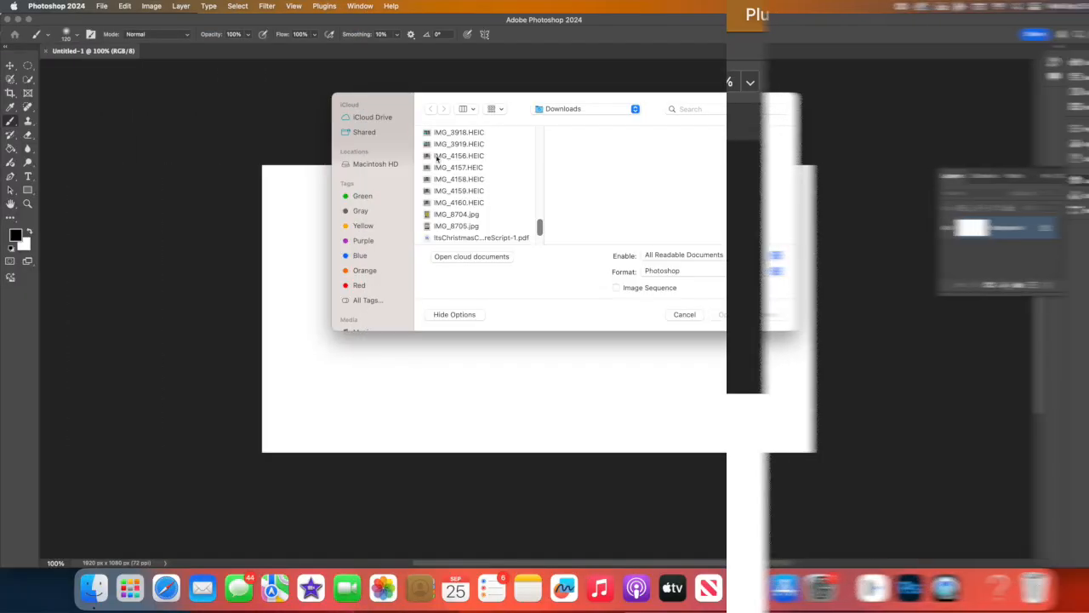
{"action": "left_click", "coordinate": [460, 157]}
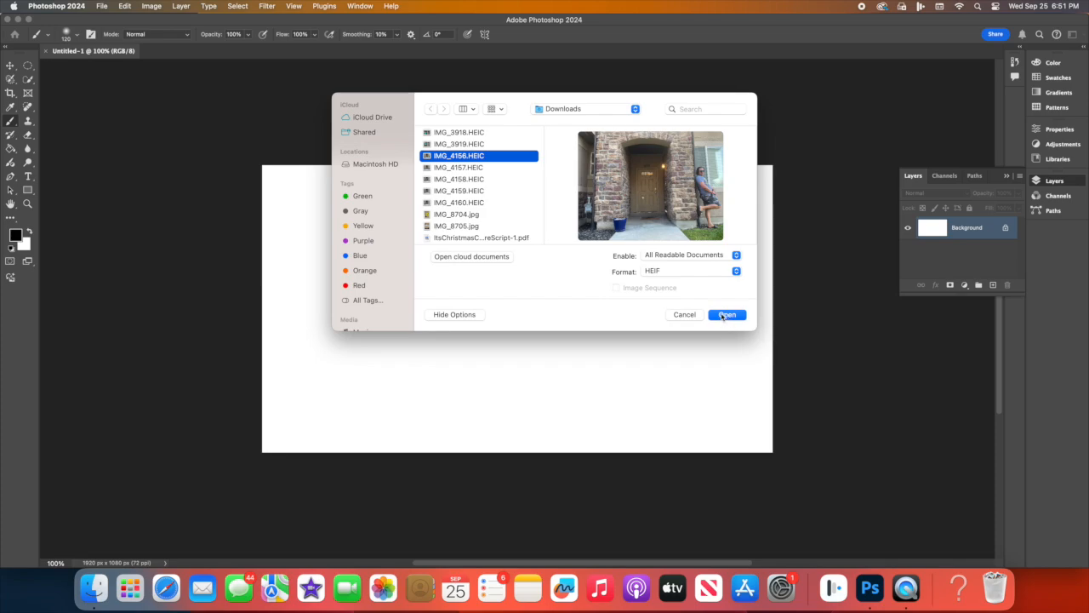
{"action": "left_click", "coordinate": [725, 313]}
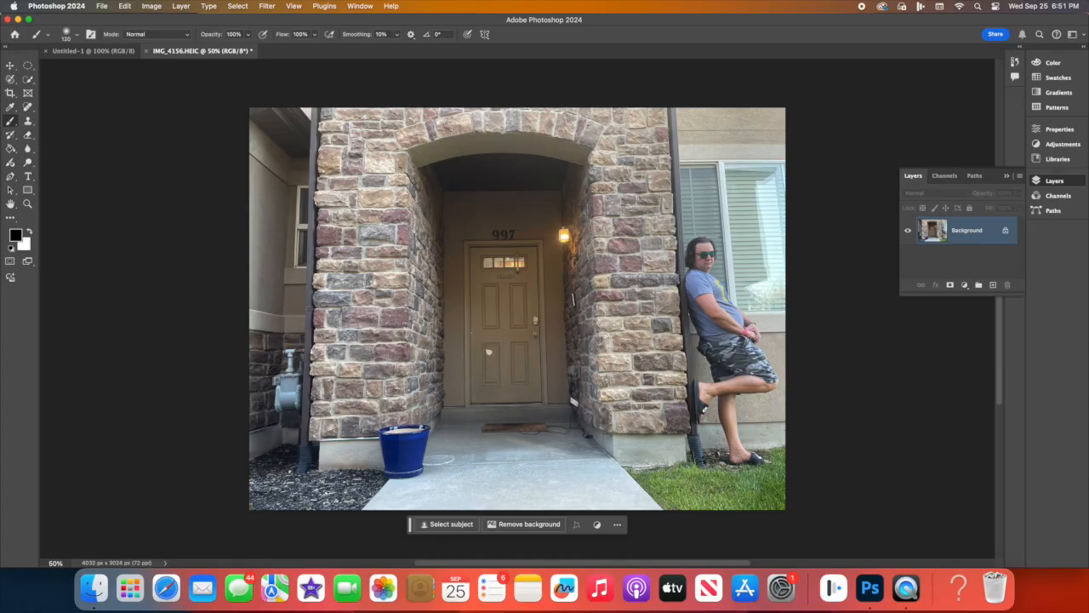
{"action": "mouse_move", "coordinate": [537, 340]}
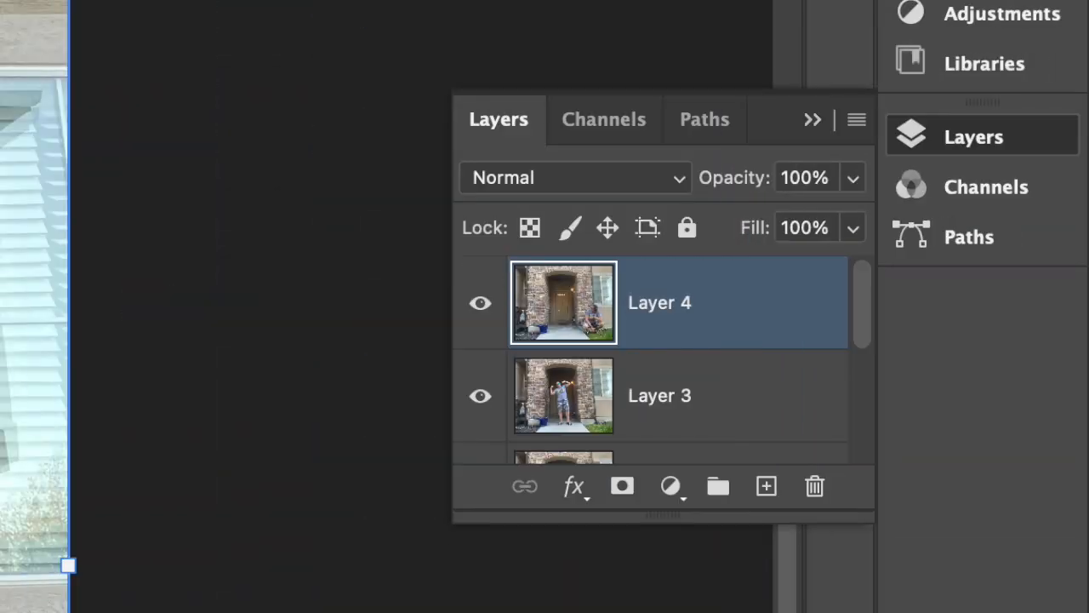
{"action": "mouse_move", "coordinate": [650, 592]}
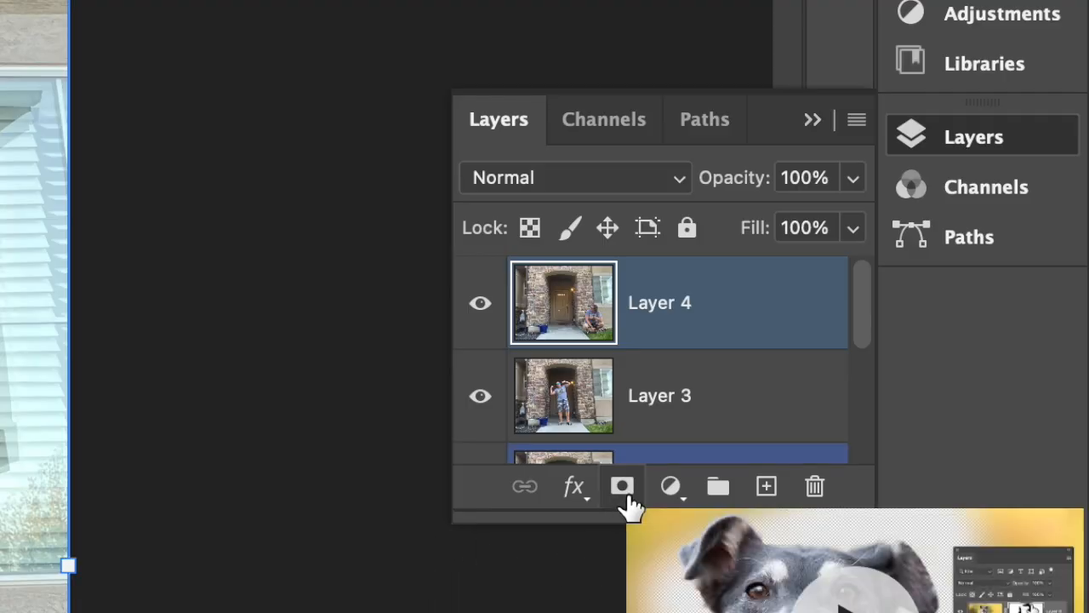
Attach a layer mask to Layer 4.
{"action": "left_click", "coordinate": [621, 487]}
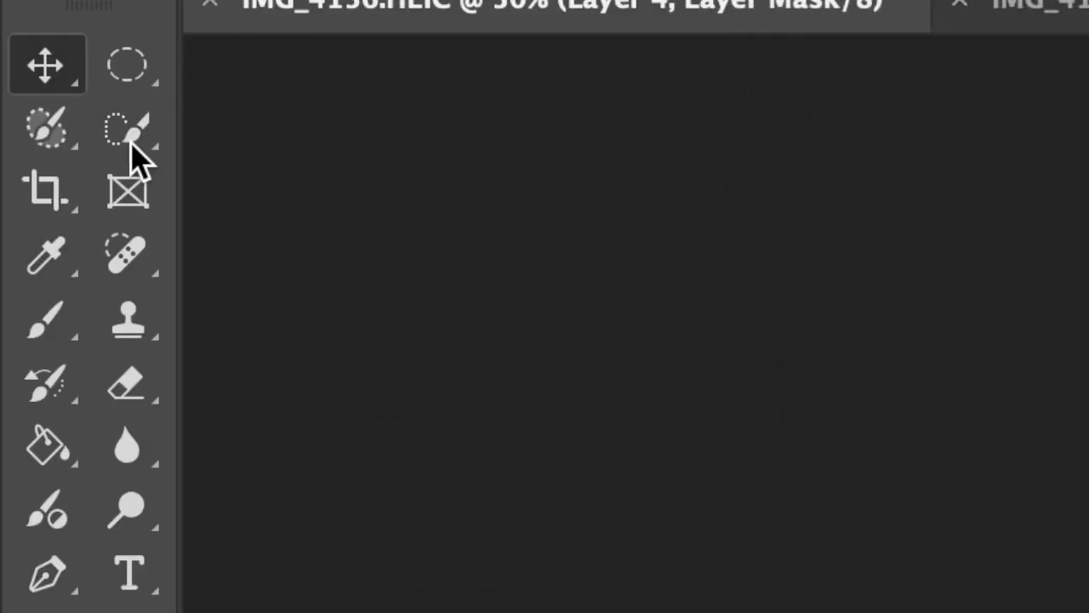
Paint Layer 4's mask with a Soft Round brush to reveal the second figure.
{"action": "left_click", "coordinate": [48, 320]}
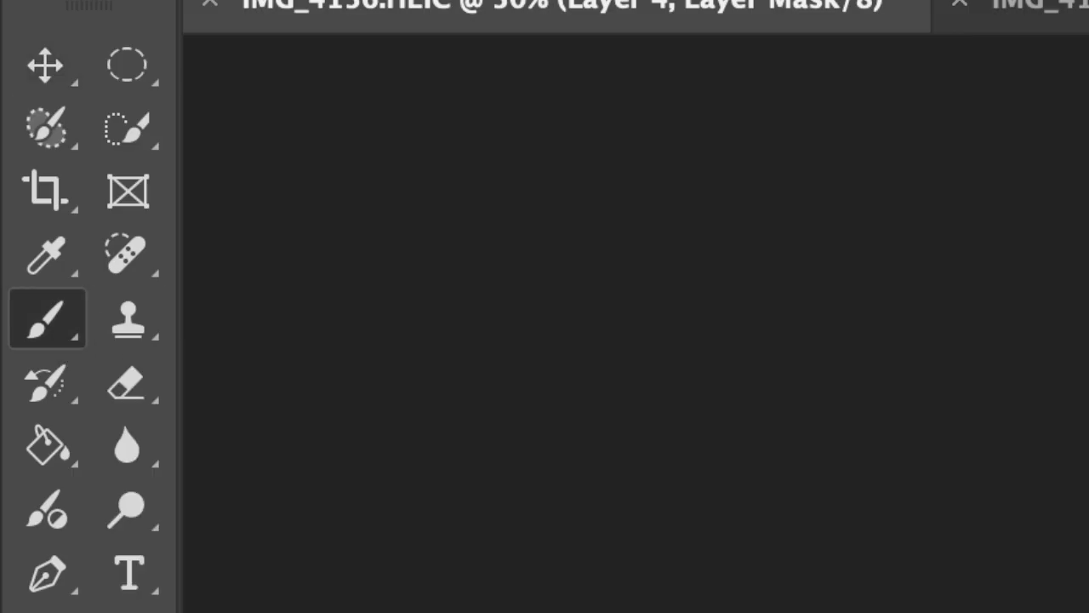
{"action": "left_click", "coordinate": [47, 318]}
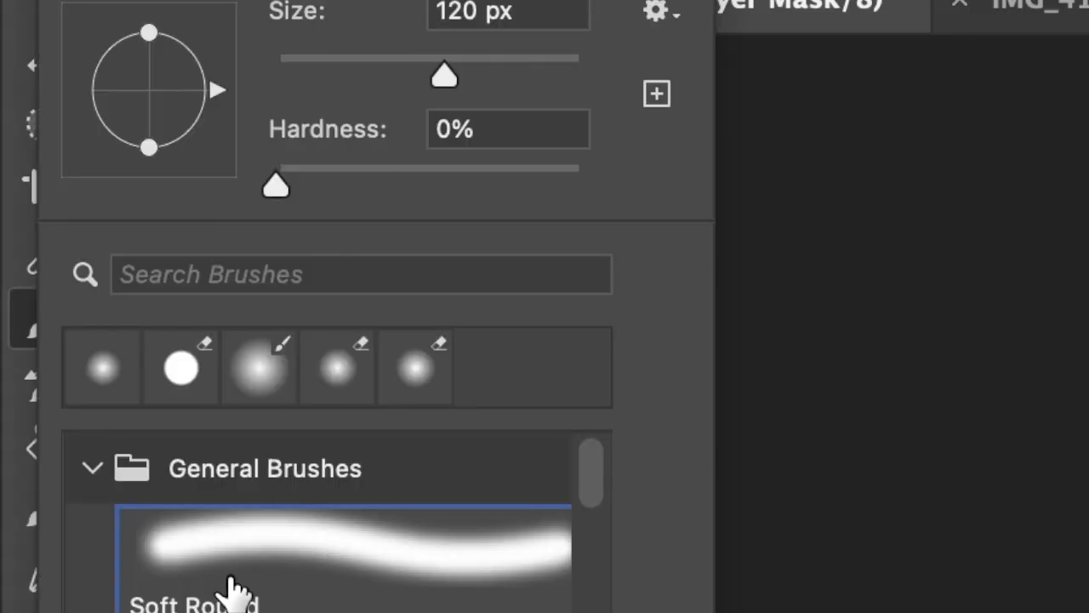
{"action": "mouse_move", "coordinate": [315, 544]}
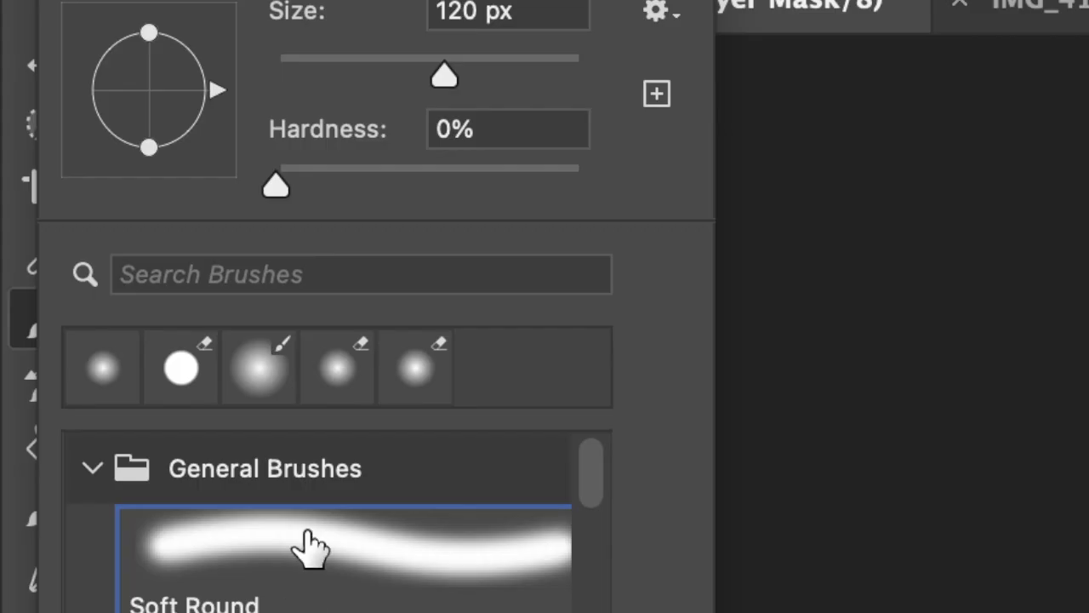
{"action": "mouse_move", "coordinate": [528, 20]}
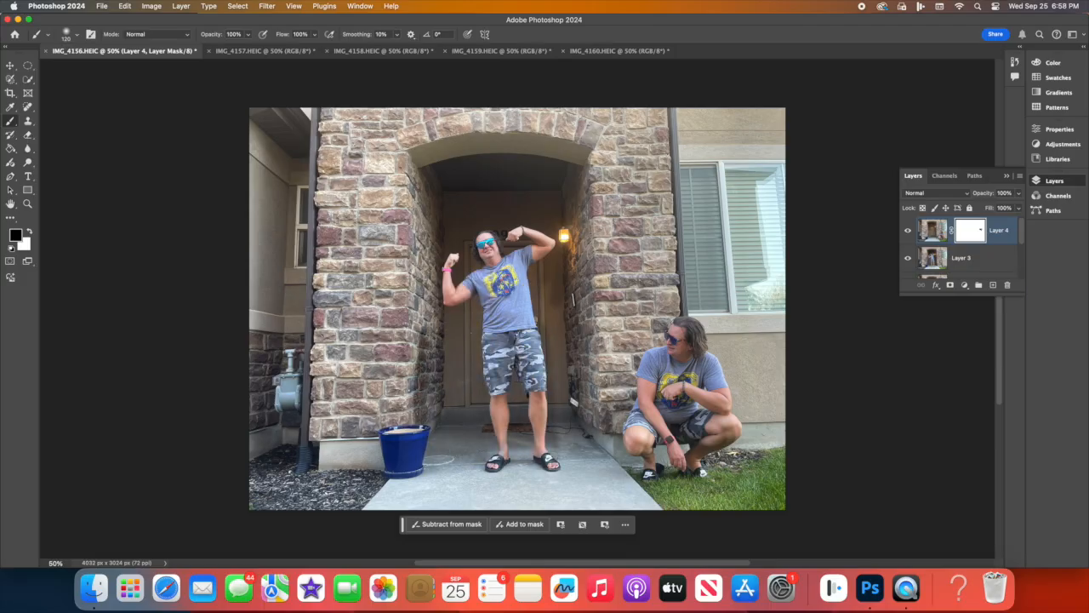
{"action": "left_click", "coordinate": [960, 259]}
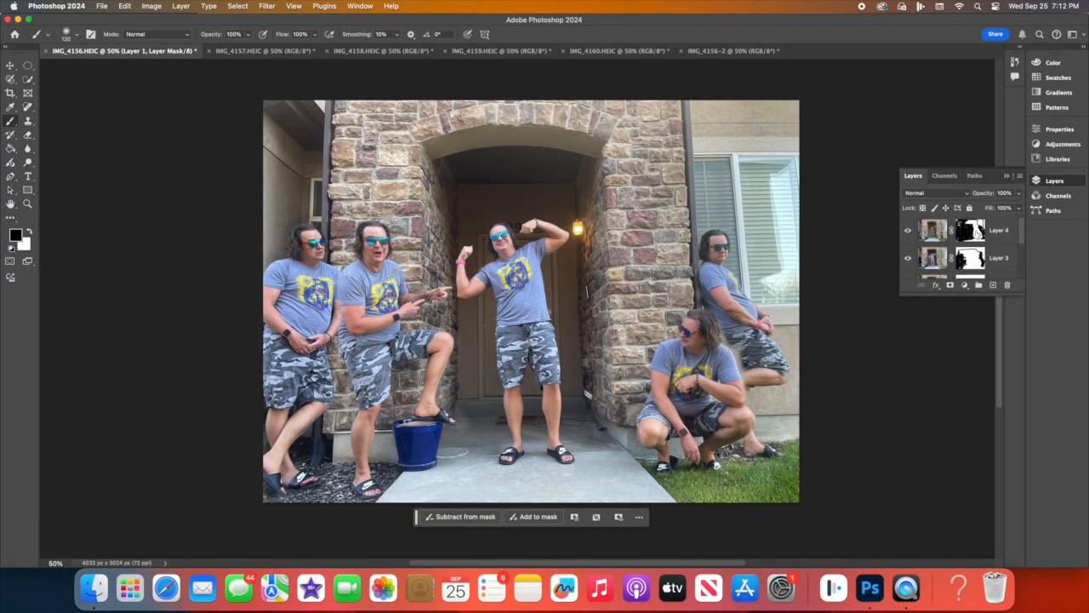
Paint the remaining masks so all five copies of the man appear.
{"action": "left_click", "coordinate": [970, 230]}
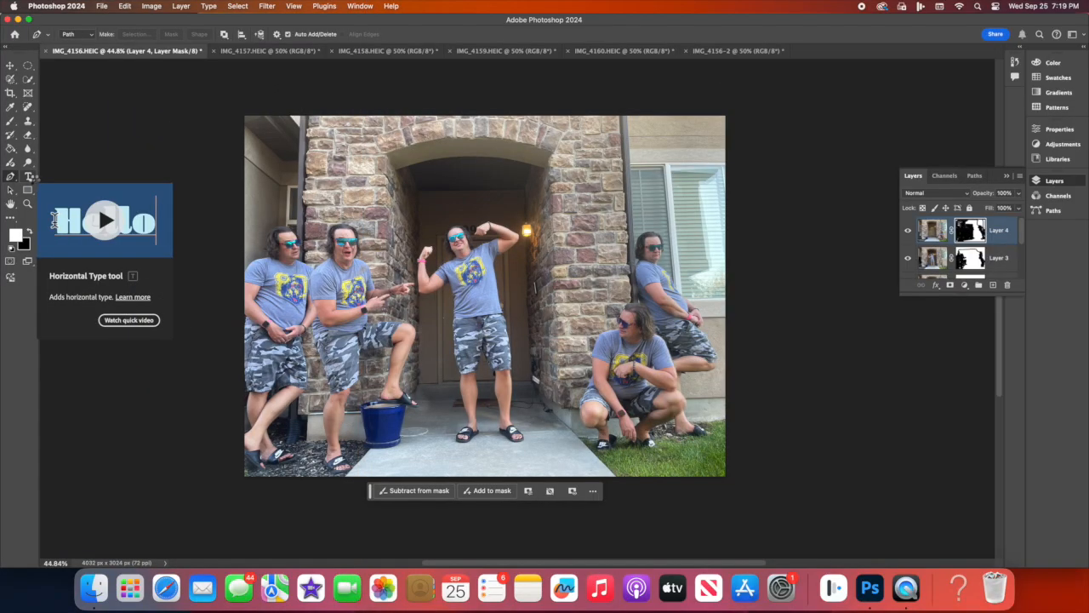
Add a text box above the doorway reading 'I work out'.
{"action": "left_click", "coordinate": [27, 175]}
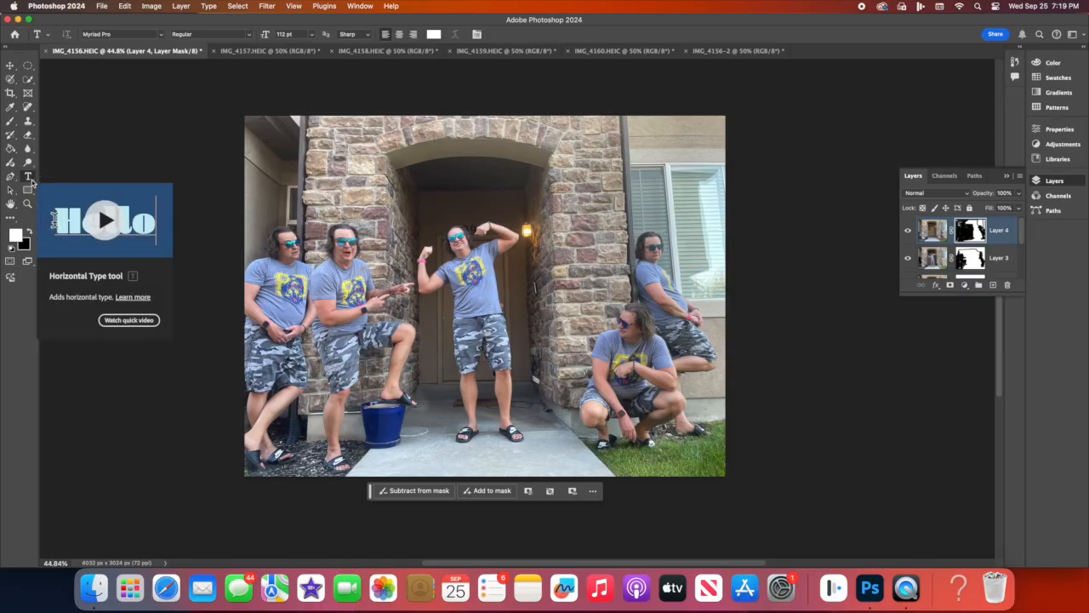
{"action": "left_click_drag", "start_coordinate": [390, 174], "coordinate": [606, 189]}
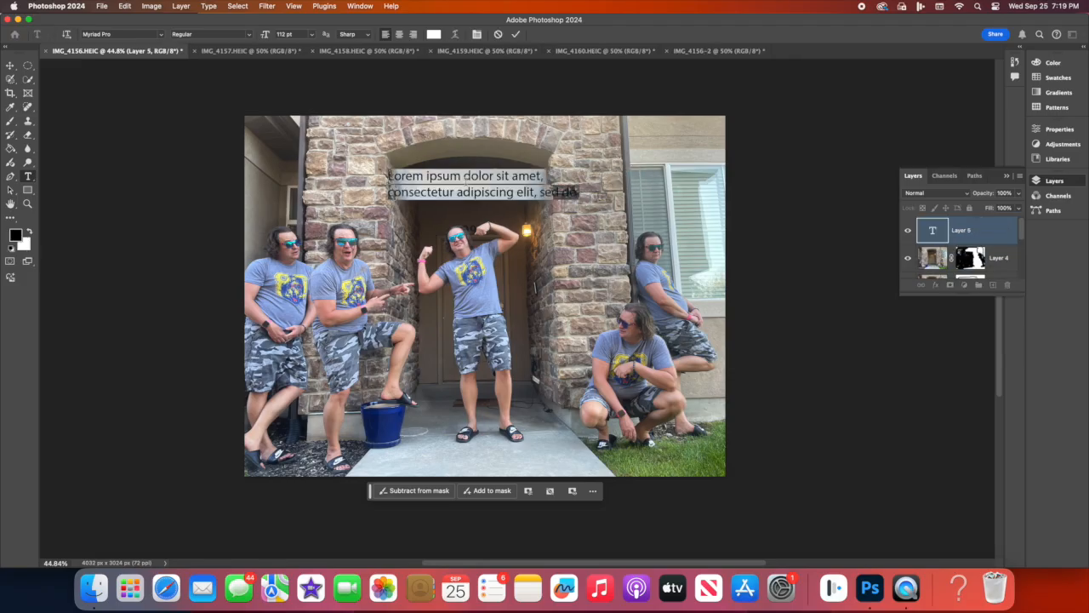
{"action": "type", "text": "I work out"}
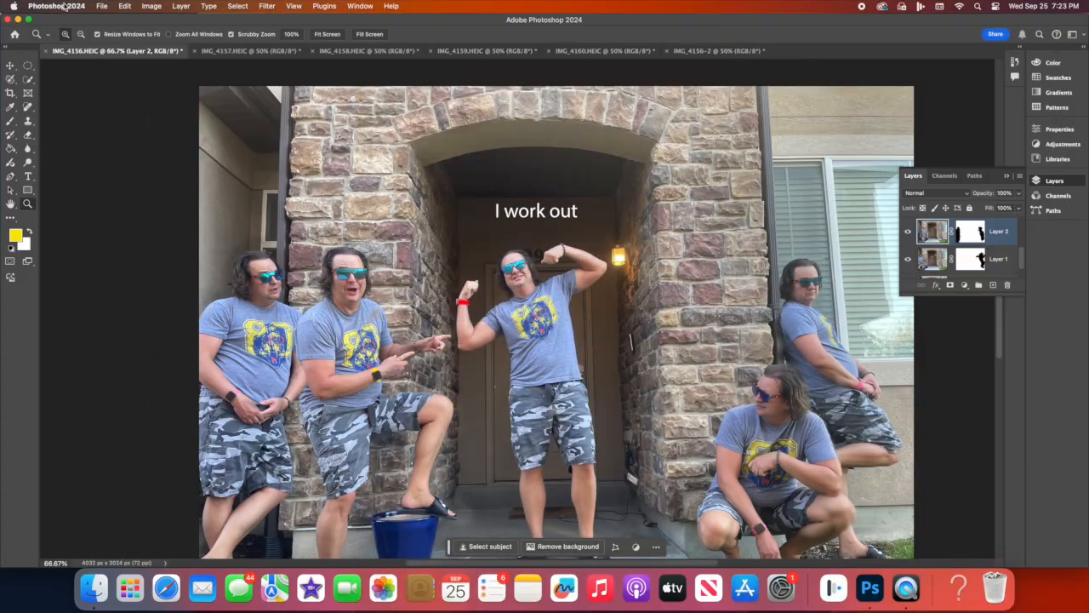
Save the composite via Save As in Photoshop format as IMG_4156.psd.
{"action": "left_click", "coordinate": [102, 7]}
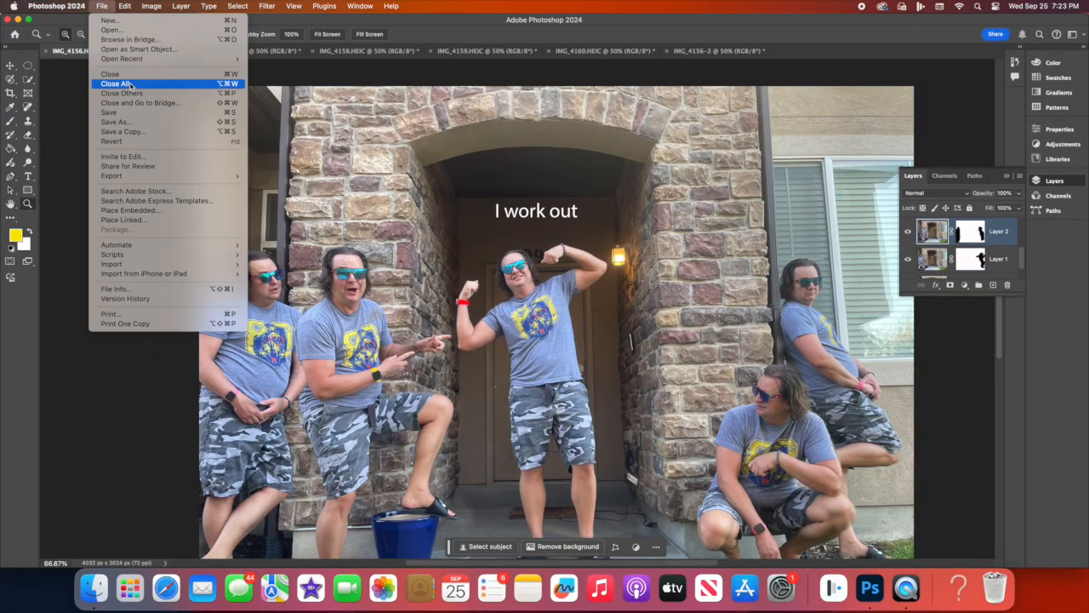
{"action": "mouse_move", "coordinate": [109, 112]}
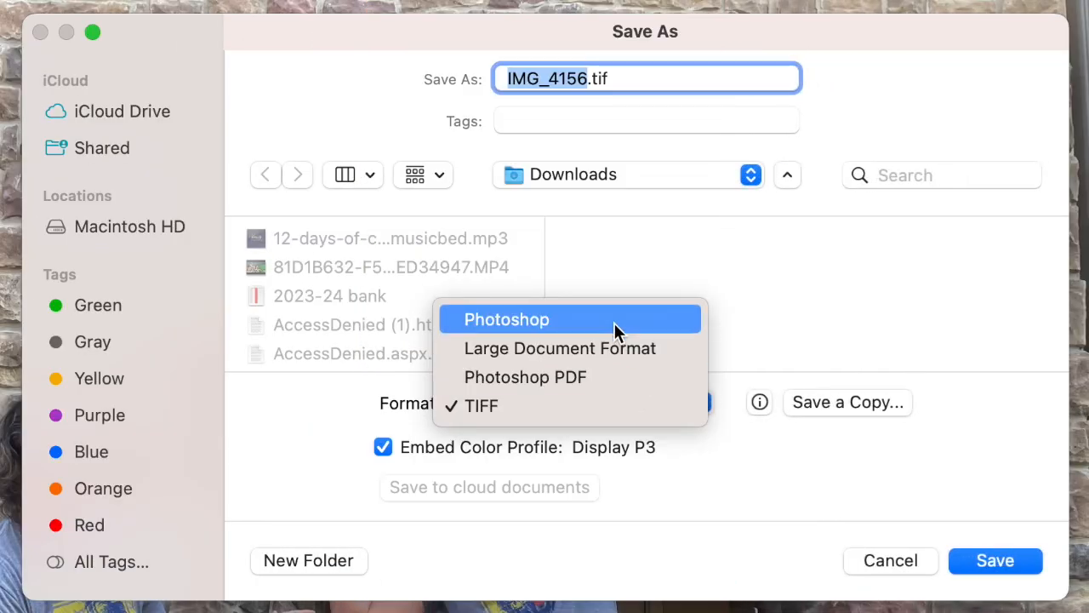
{"action": "left_click", "coordinate": [508, 320]}
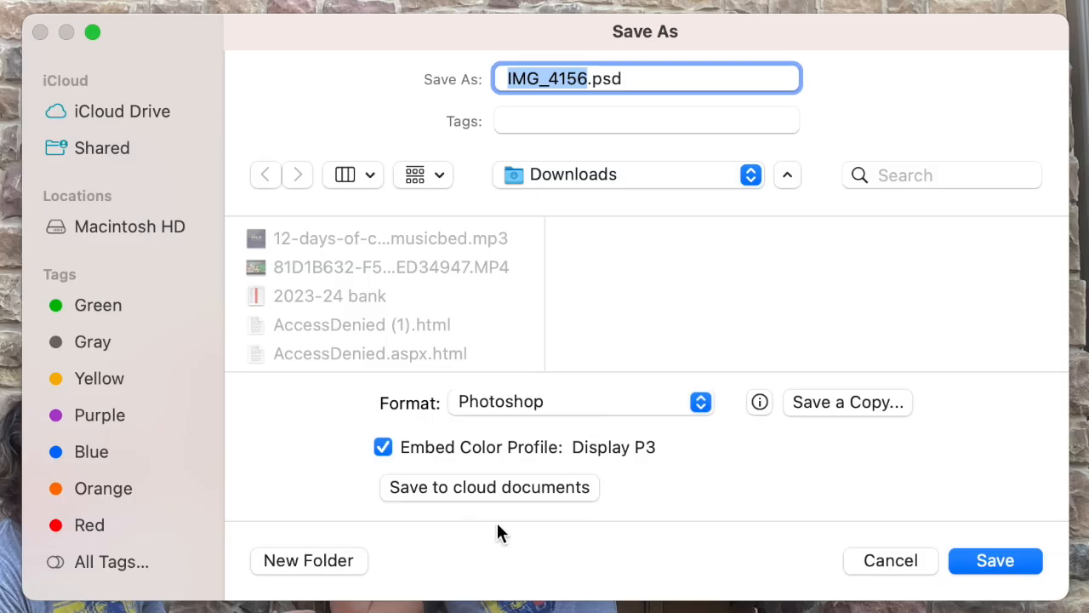
{"action": "mouse_move", "coordinate": [855, 530]}
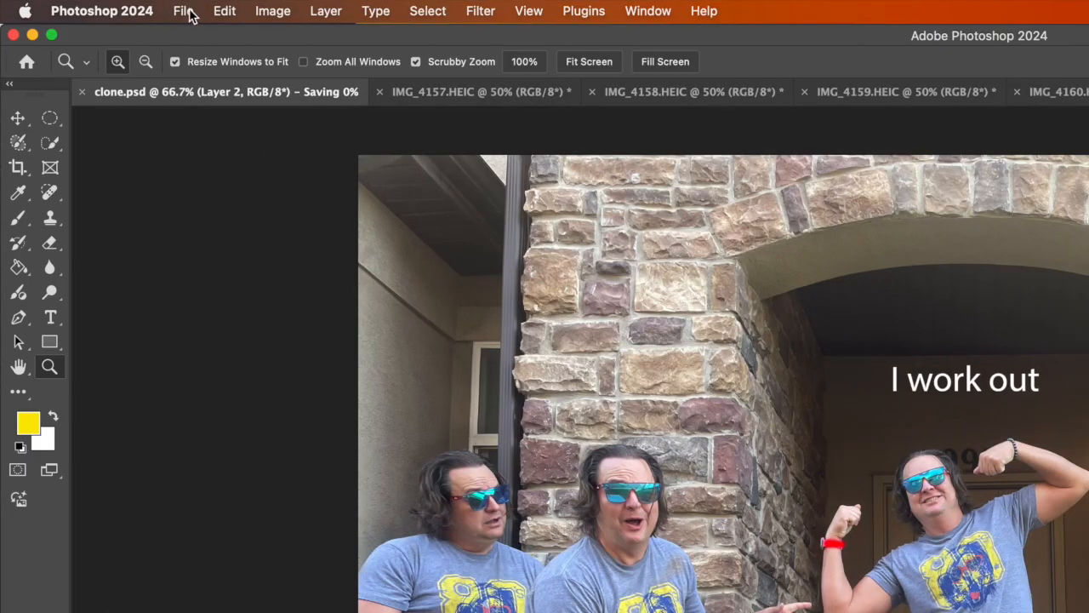
Export the composite as a JPG to the Desktop.
{"action": "left_click", "coordinate": [183, 10]}
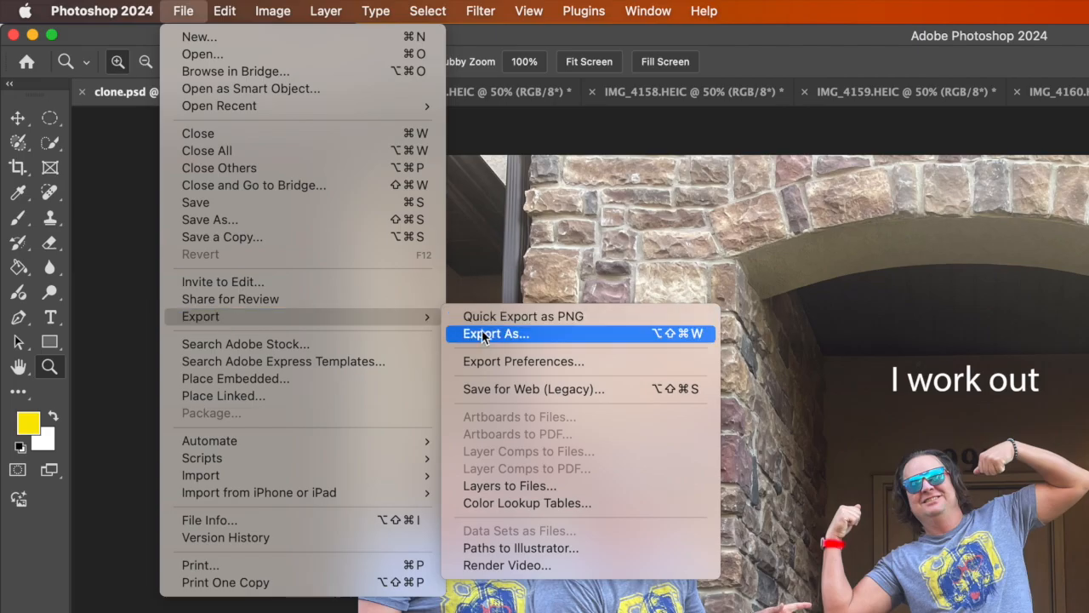
{"action": "left_click", "coordinate": [495, 332]}
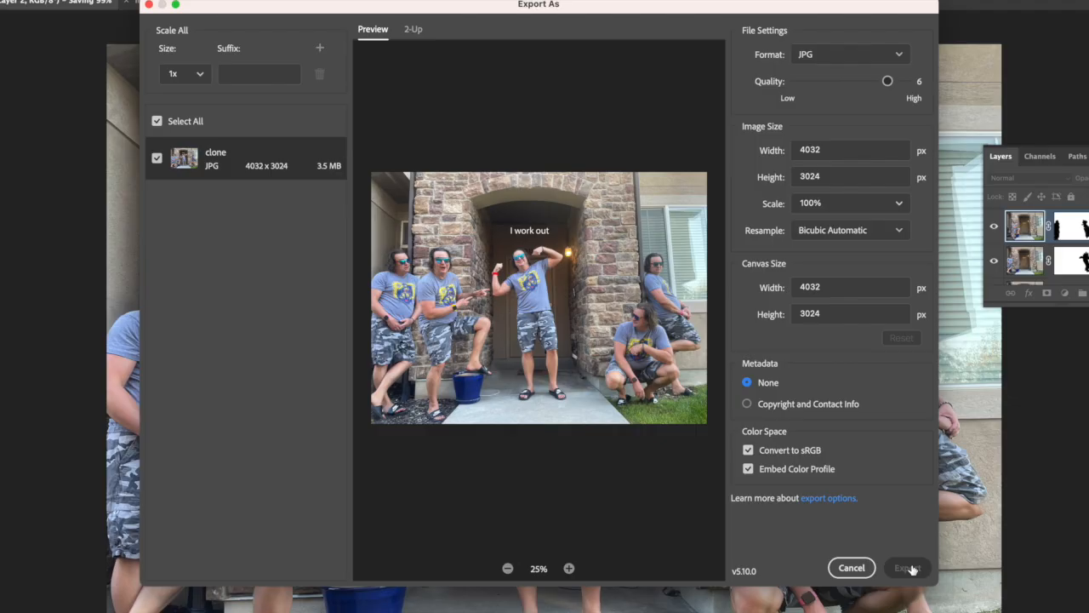
{"action": "left_click", "coordinate": [906, 568]}
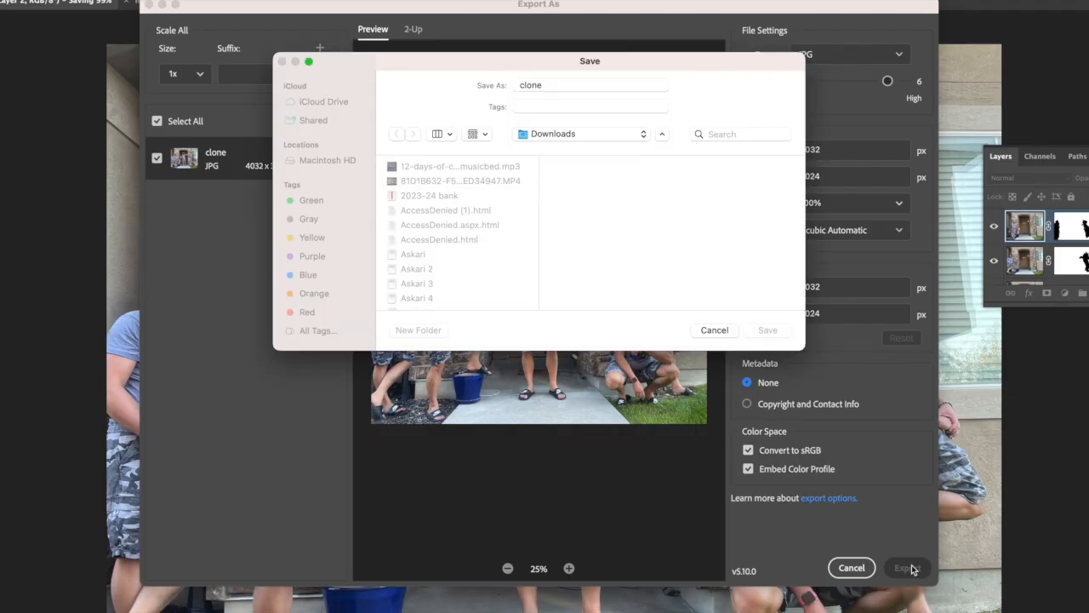
{"action": "left_click", "coordinate": [582, 133]}
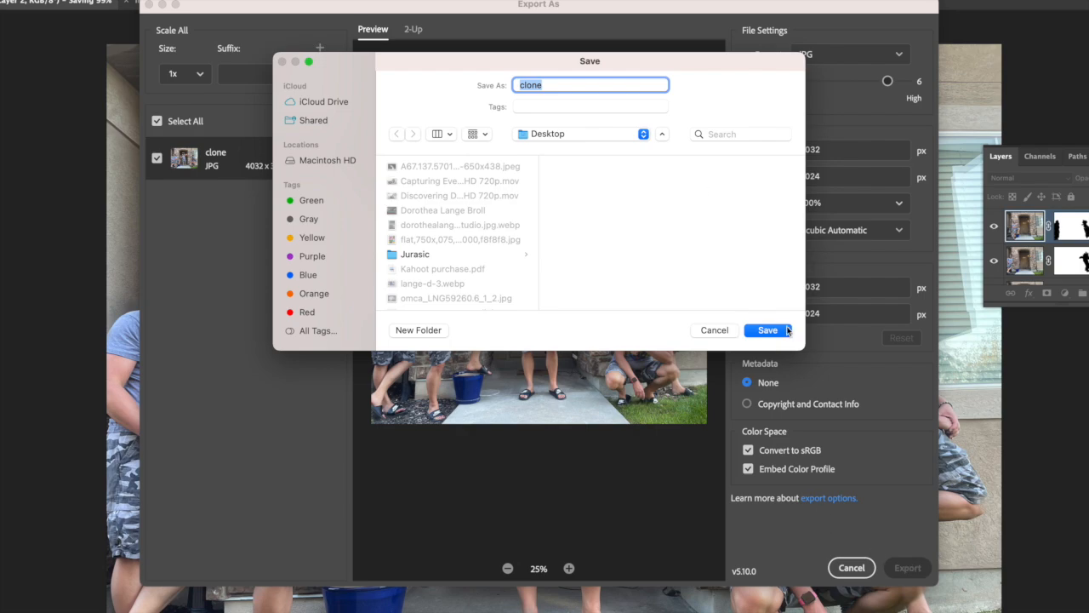
{"action": "mouse_move", "coordinate": [802, 347]}
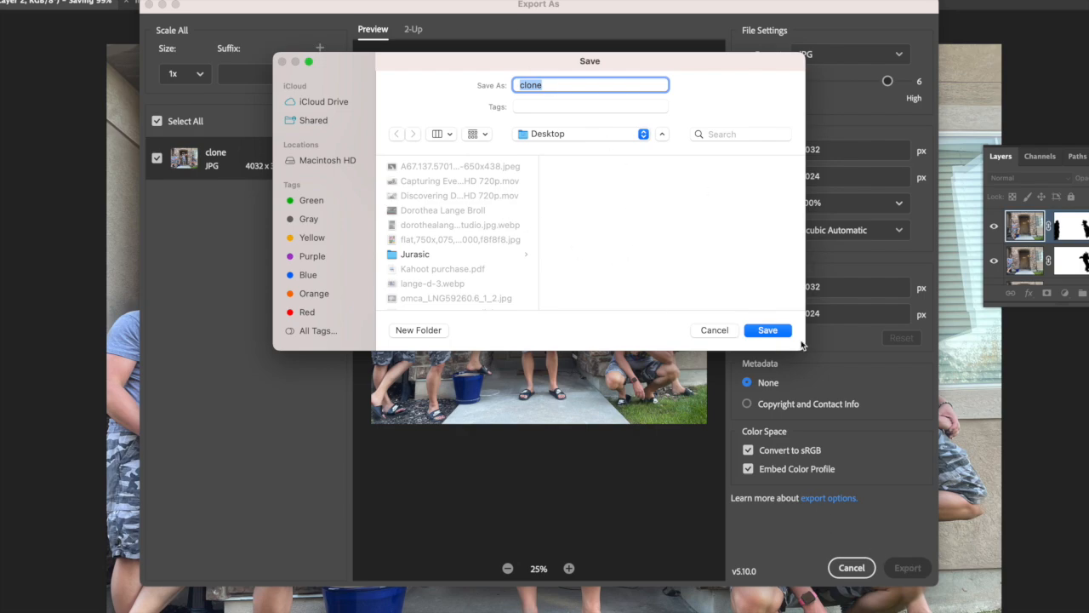